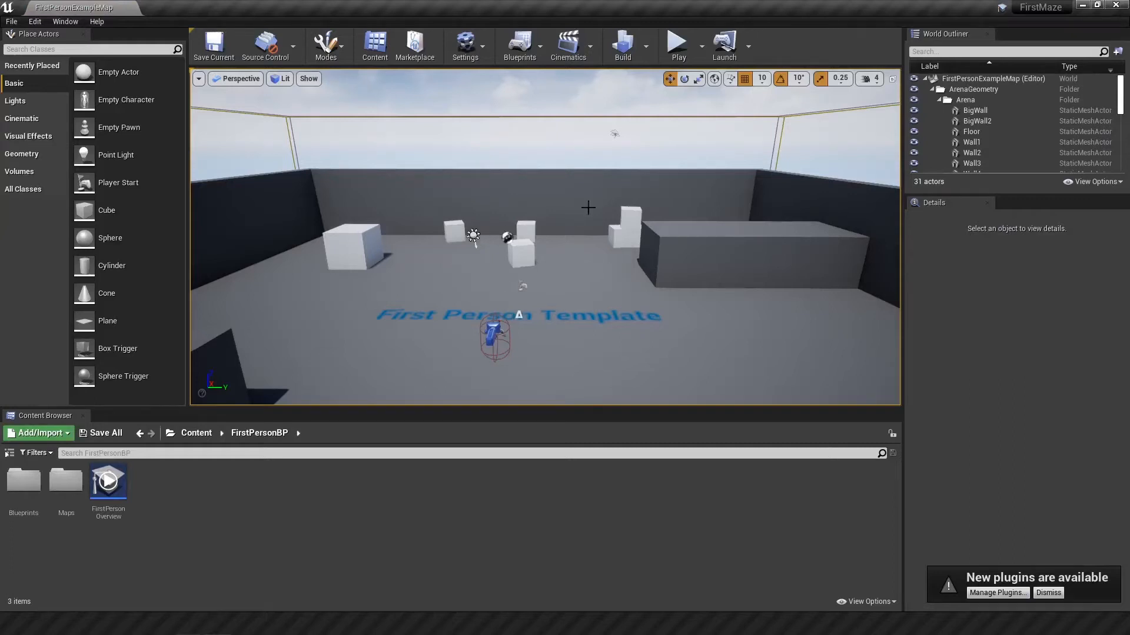
Step: Drag-select the template cubes and large block inside the arena and delete them
drag(473, 235, 706, 221)
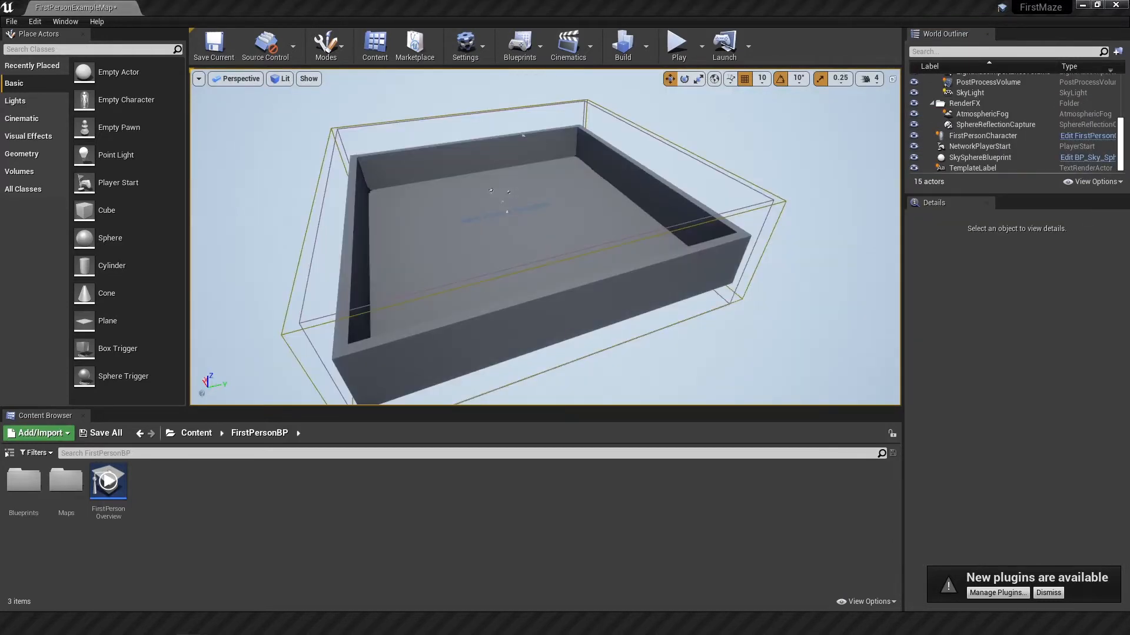
mouse_move(658, 256)
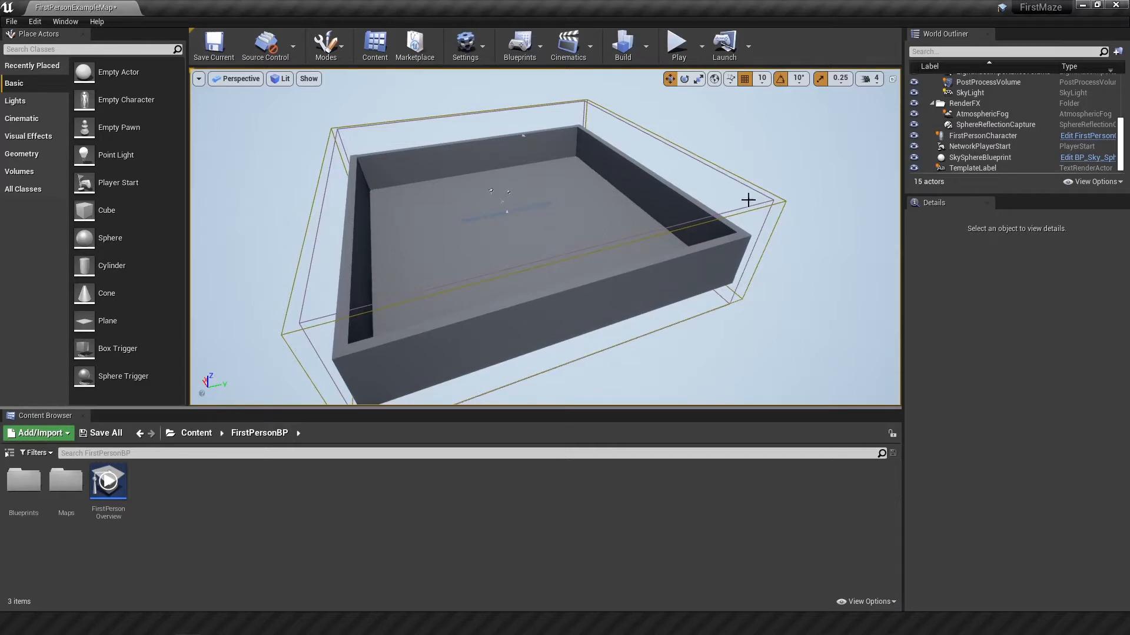
mouse_move(585, 191)
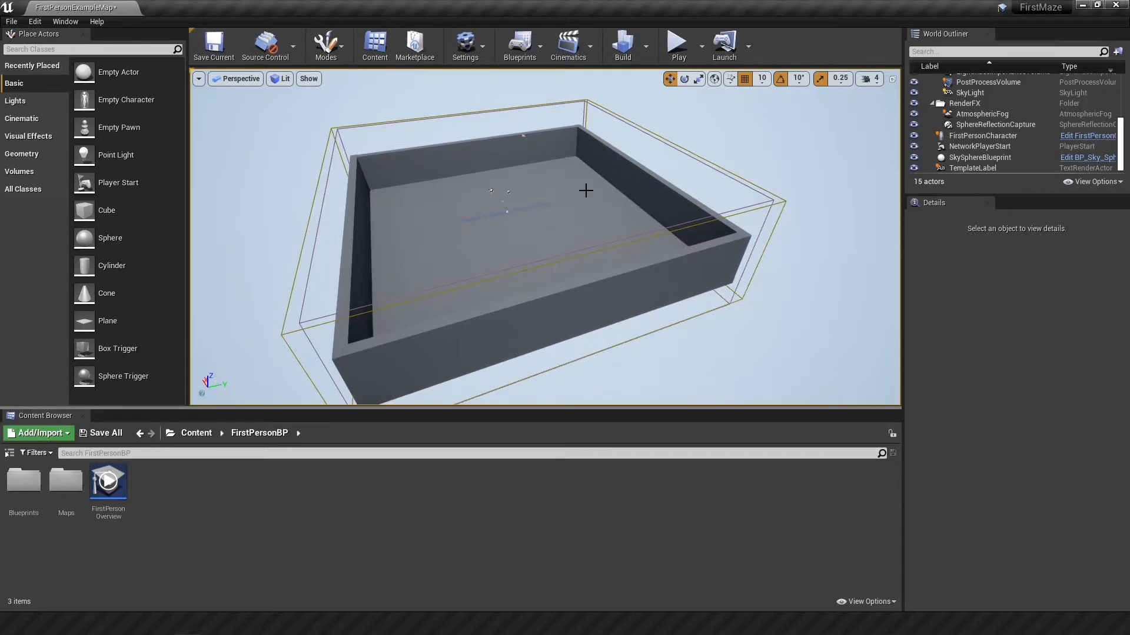
Step: Place a cube wall scaled 7, 0.25, 1 at Z 220 along the floor edge
drag(106, 209, 315, 253)
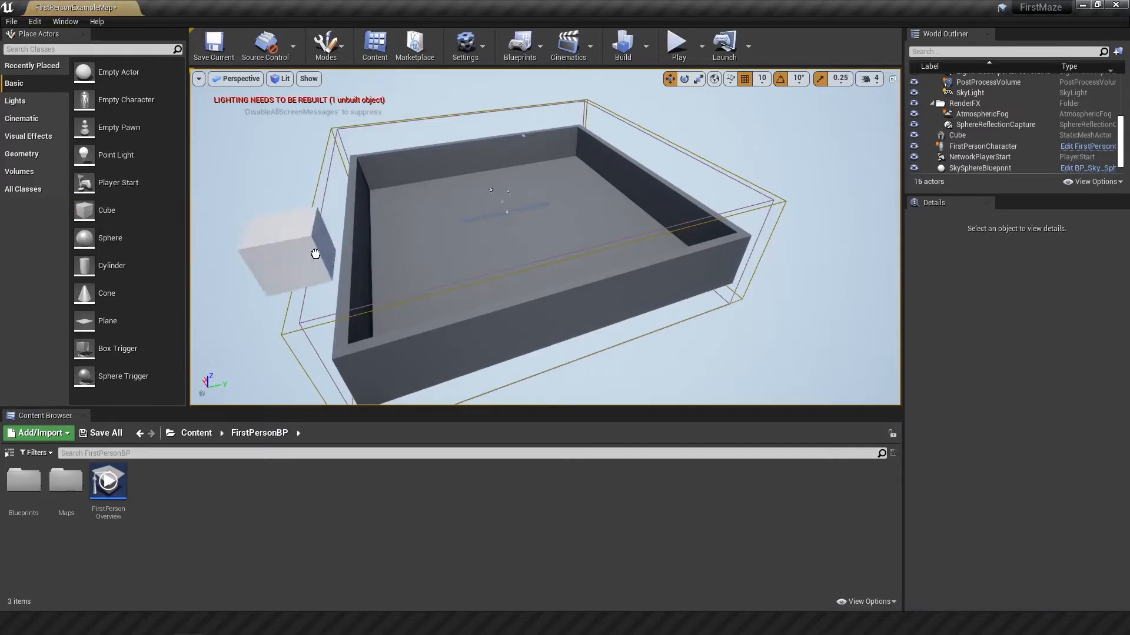
click(679, 40)
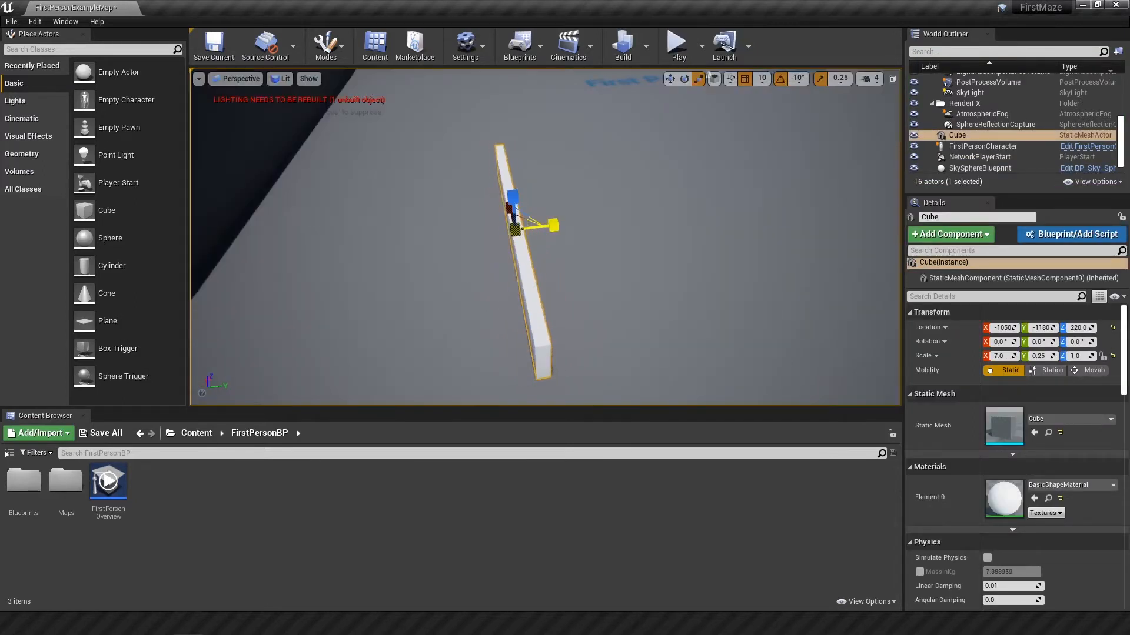
drag(551, 224, 533, 232)
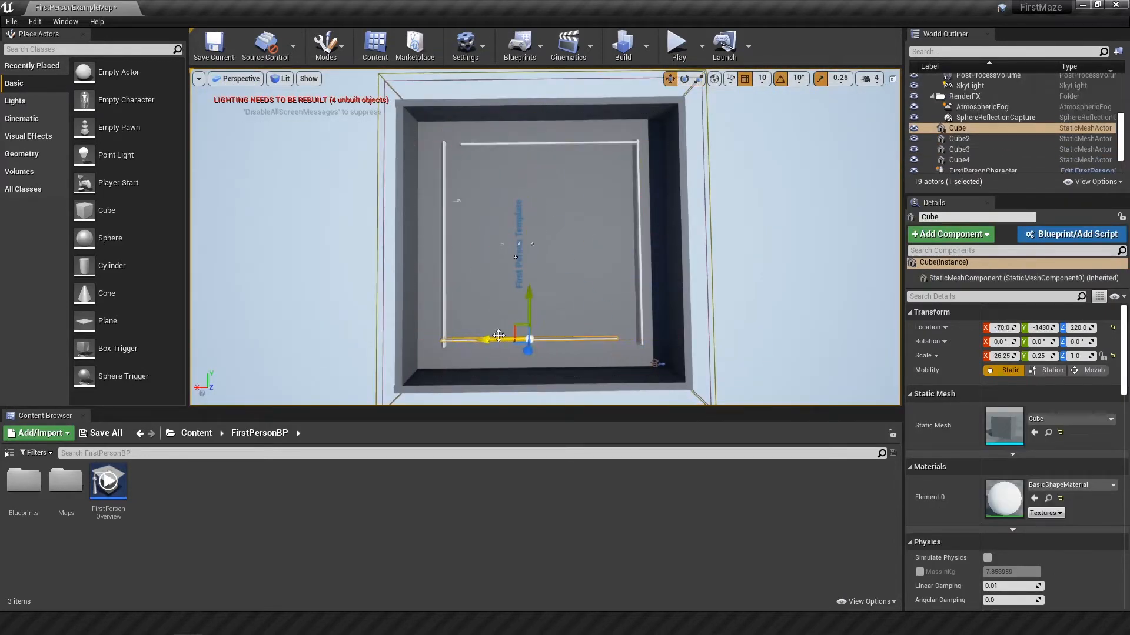
Step: Duplicate a wall cube and position the copy as an interior corridor wall
click(678, 40)
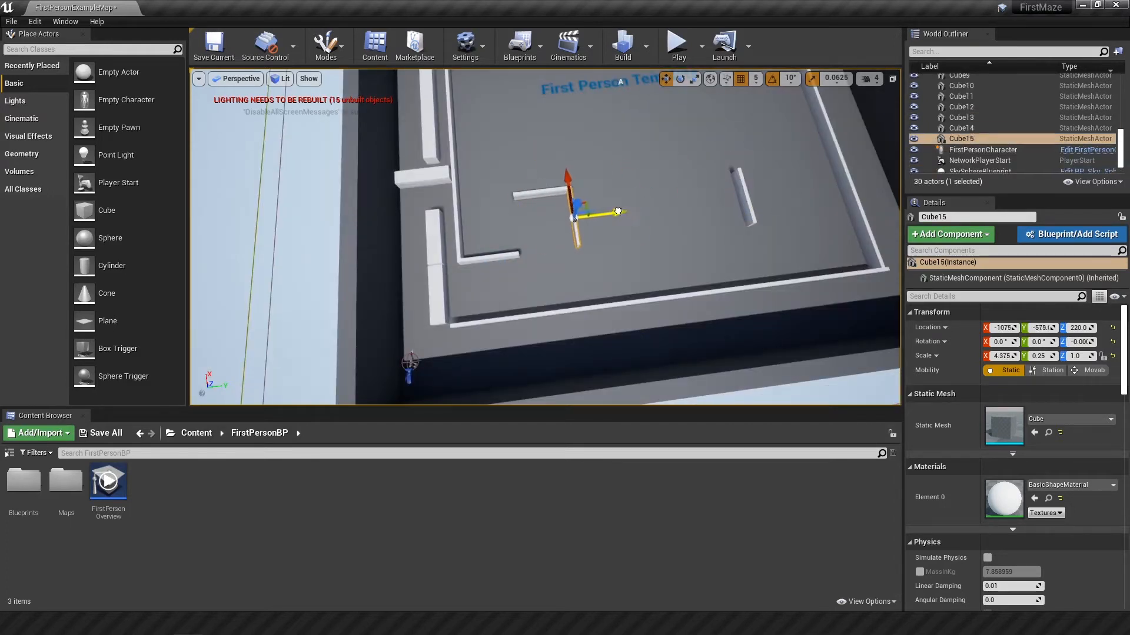
drag(616, 211, 622, 241)
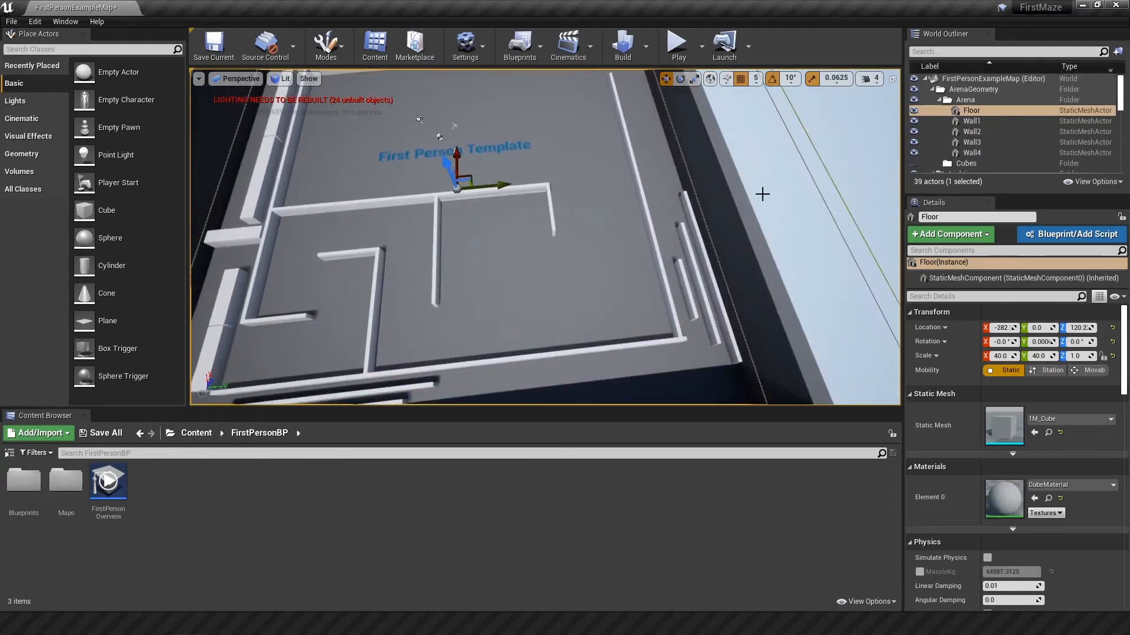
Step: Apply the concrete maze_floor material to the Floor and add more wall pieces
click(361, 480)
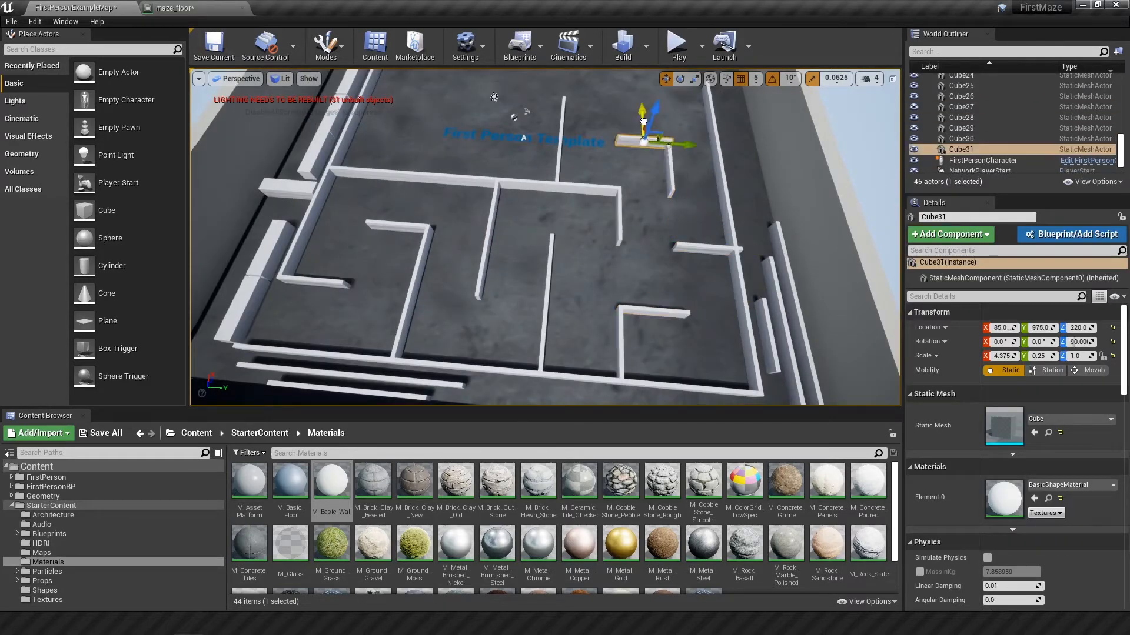
click(961, 139)
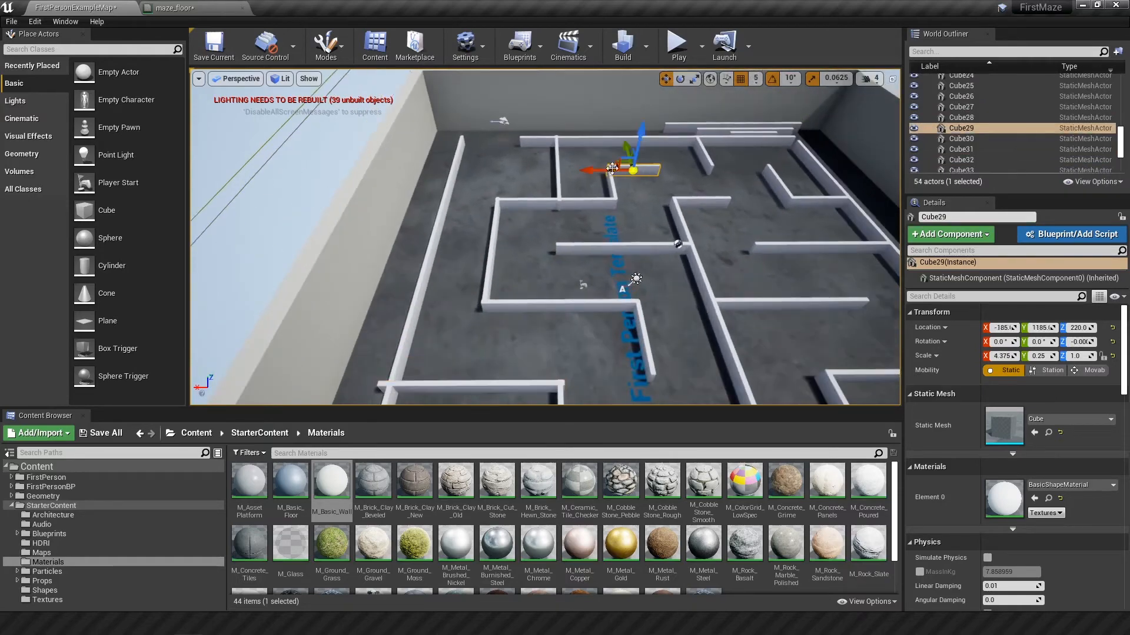
Step: Set all wall cubes to Z scale 5.125 and start a first-person Play session
click(679, 40)
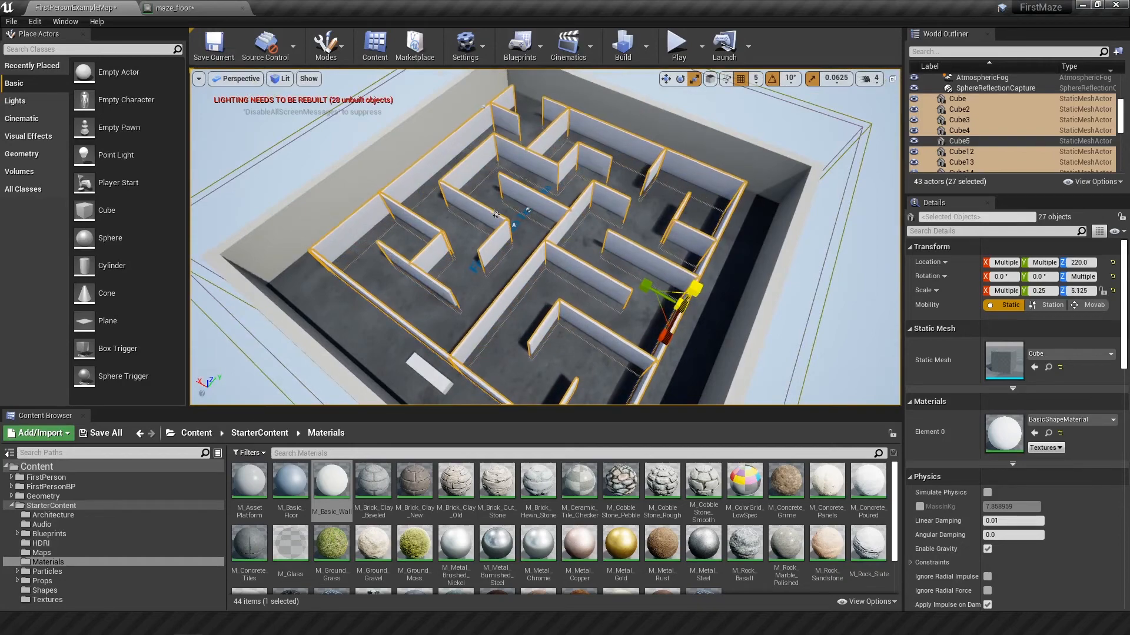
click(678, 42)
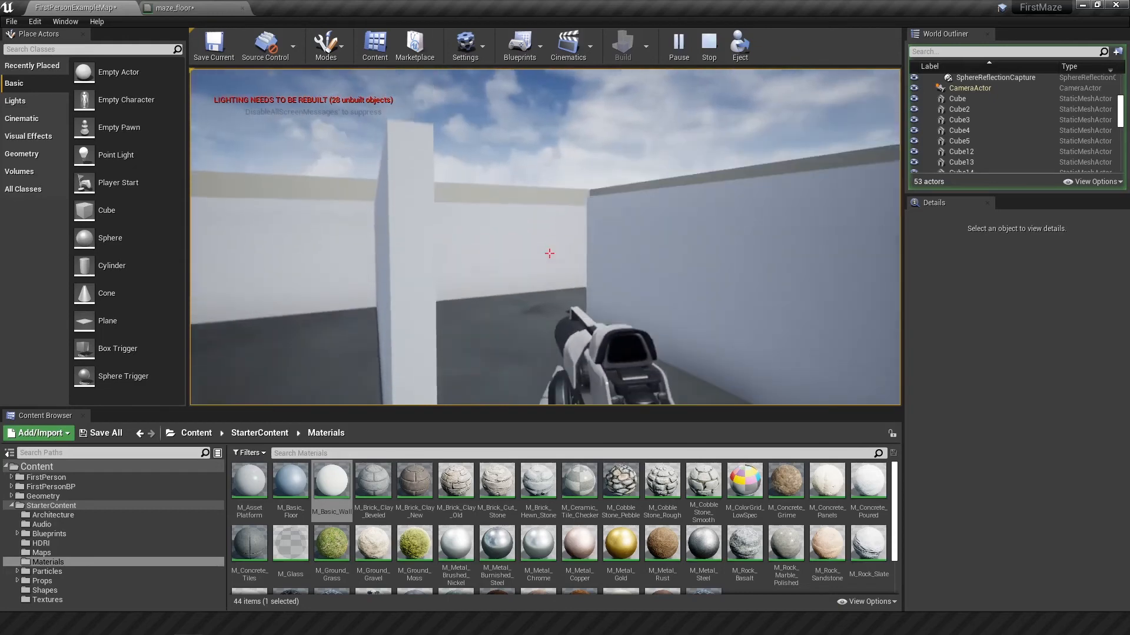
click(708, 41)
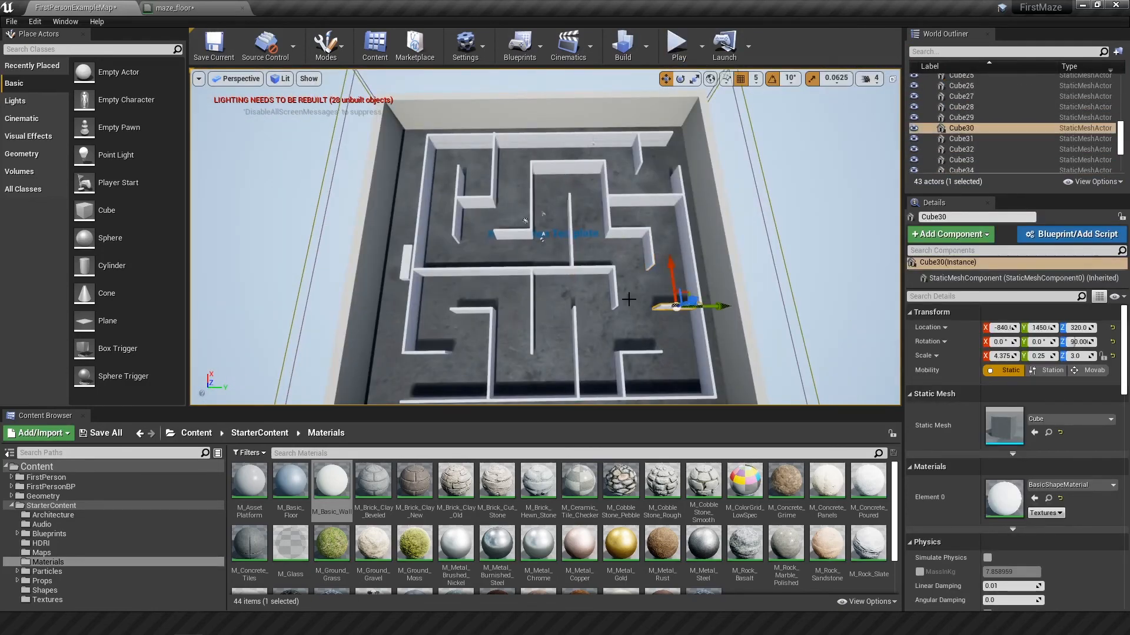
click(679, 41)
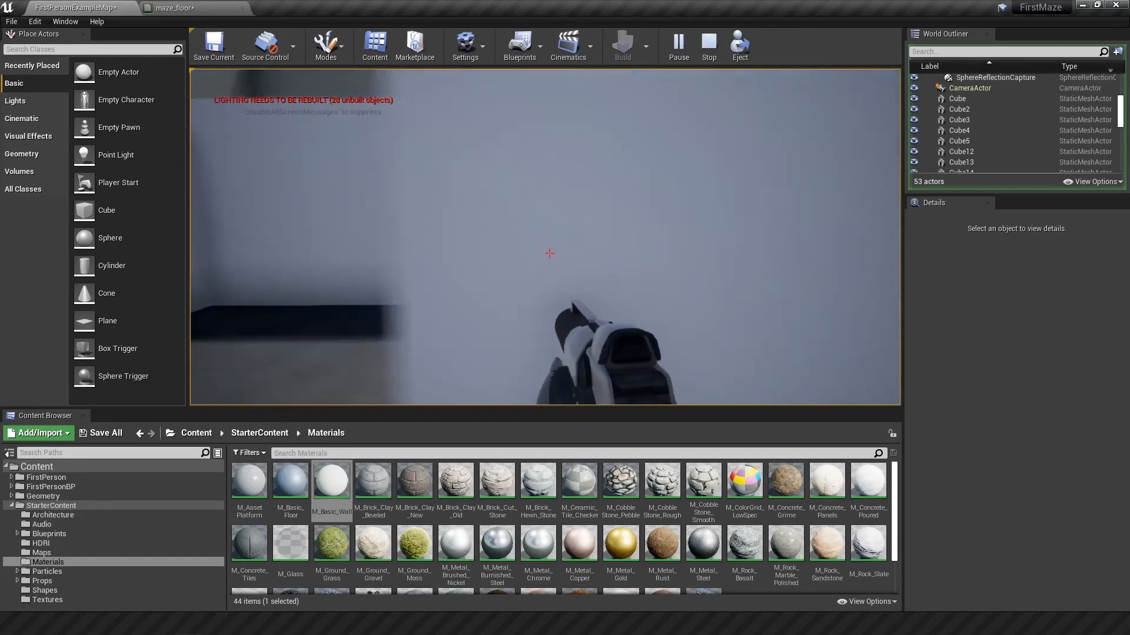